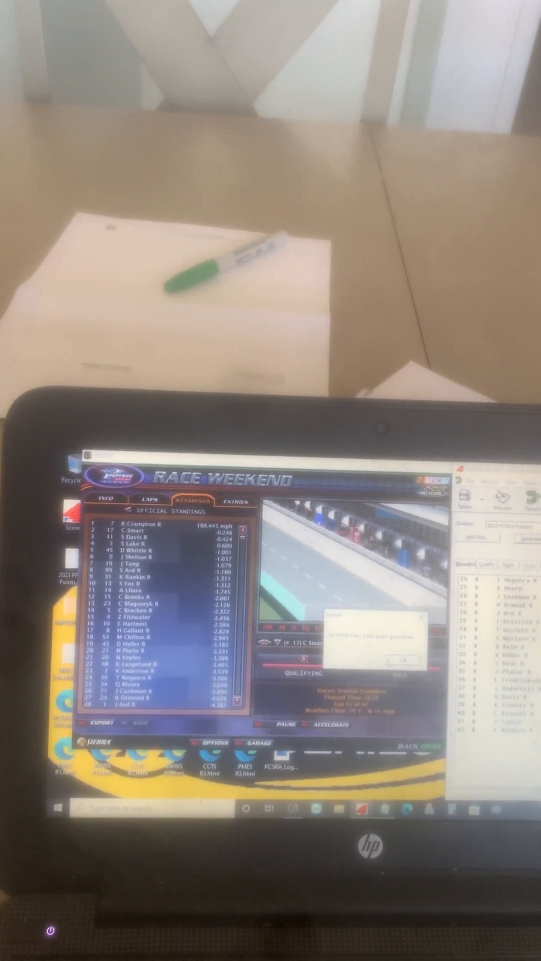
- Dismiss the notice to reveal official qualifying standings led by R Crampton
{"action": "left_click", "coordinate": [397, 660]}
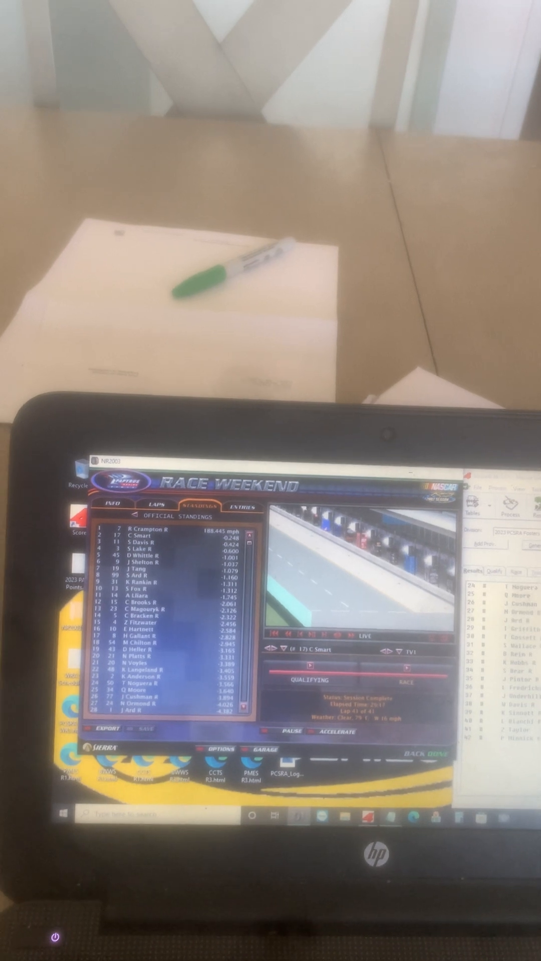